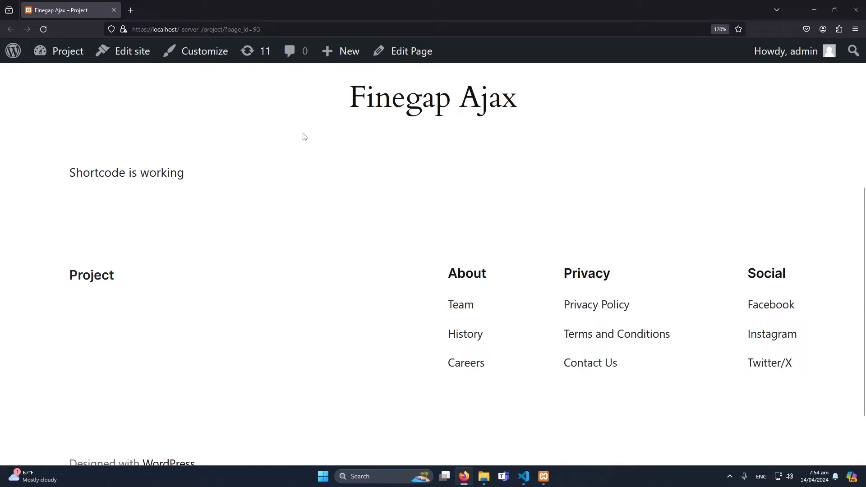
mouse_move(224, 198)
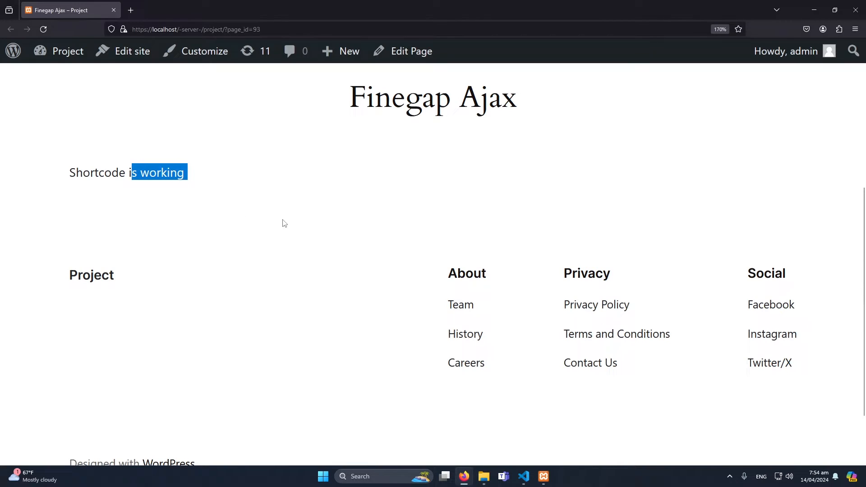
- Switch from the Firefox page showing 'Shortcode is working' back to finegap.php
left_click(523, 476)
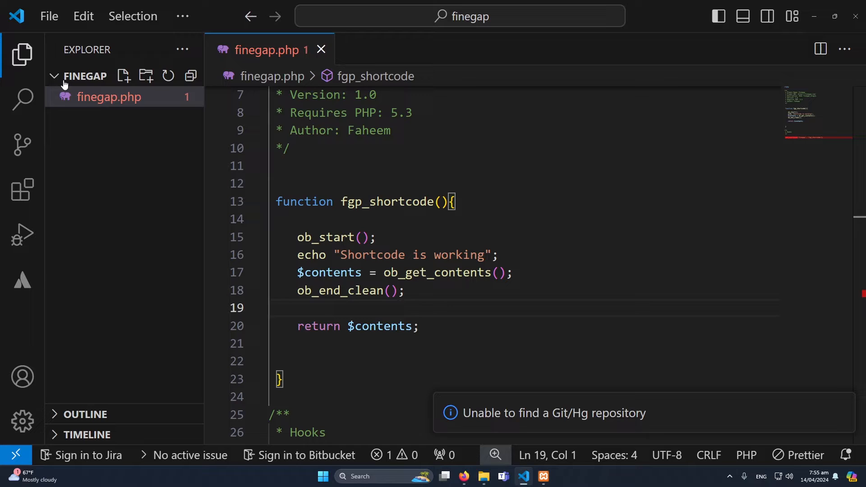
key("alt+tab")
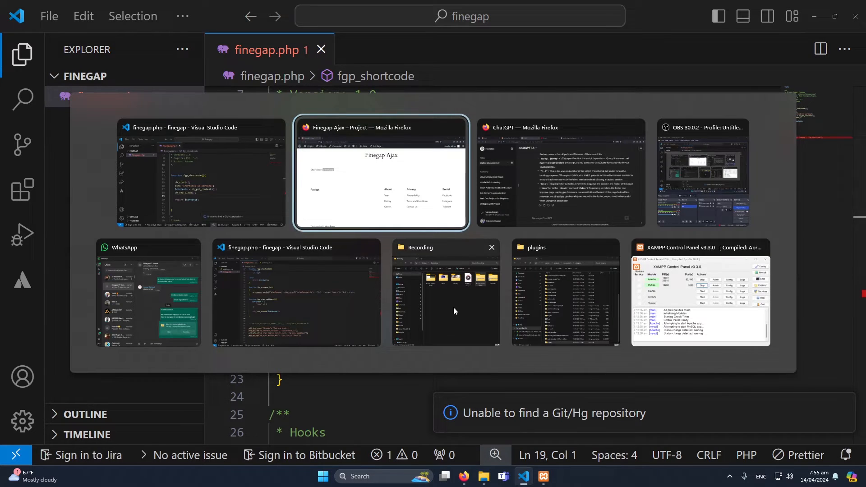
left_click(564, 292)
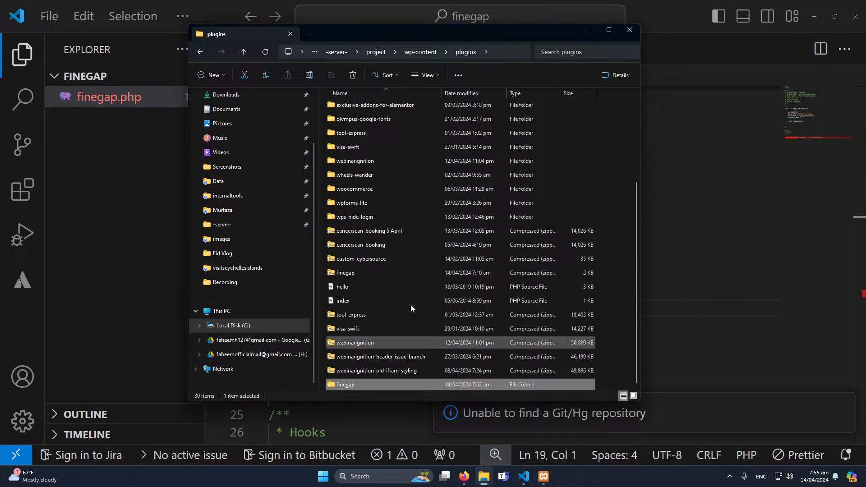
left_click(629, 30)
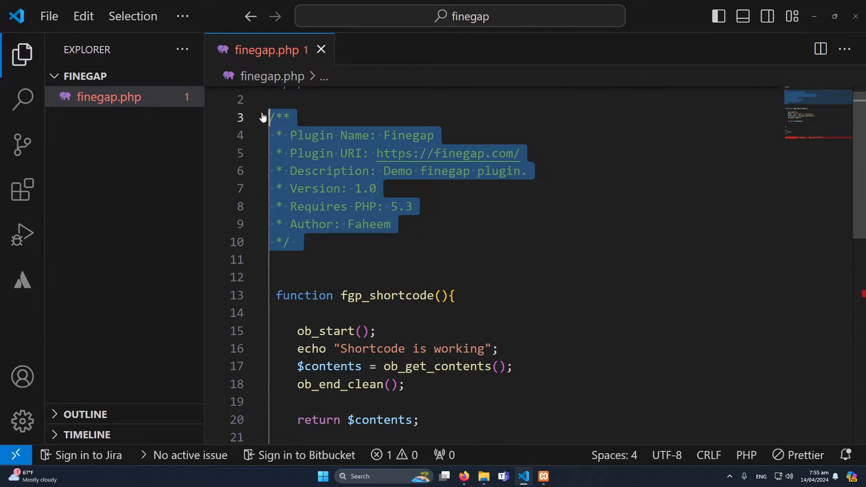
key("alt+tab")
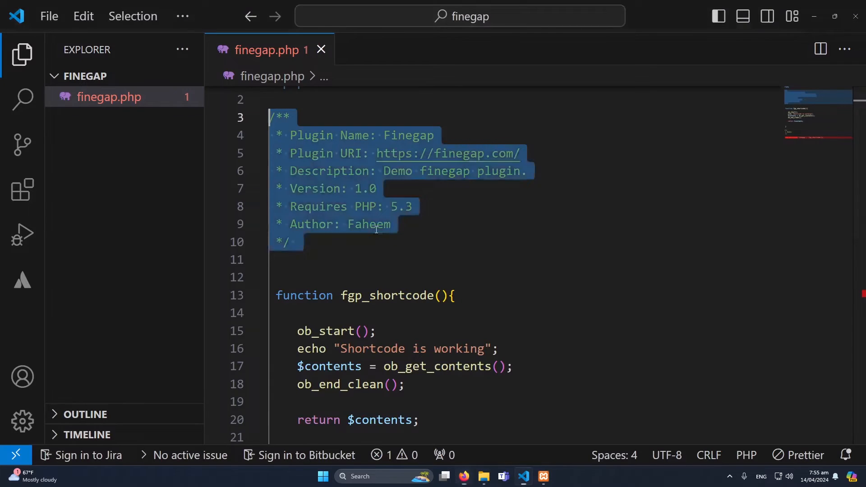
scroll("down", 3)
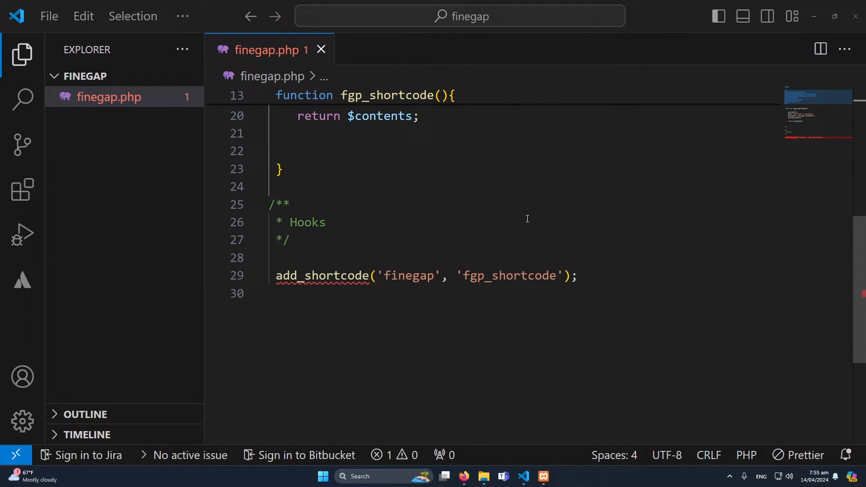
- Write add_action('wp_enqueue_scripts','fgp_enqueue_js') below the add_shortcode line
type("a")
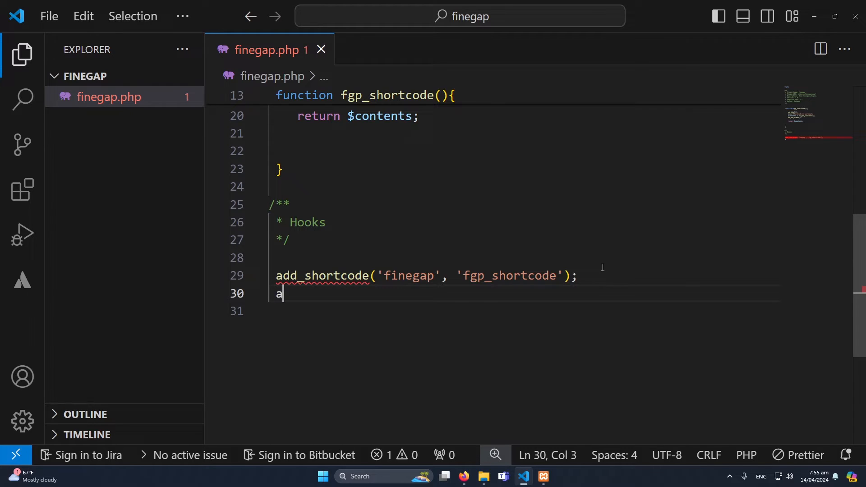
type("dd_action")
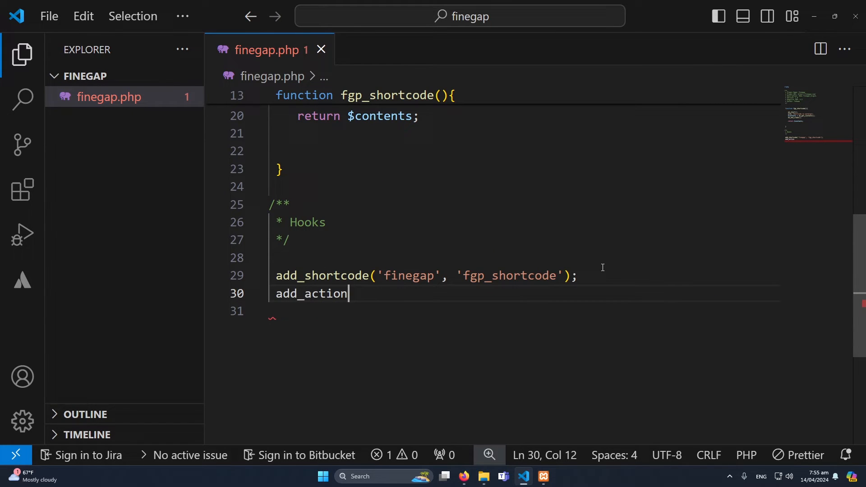
type("('')")
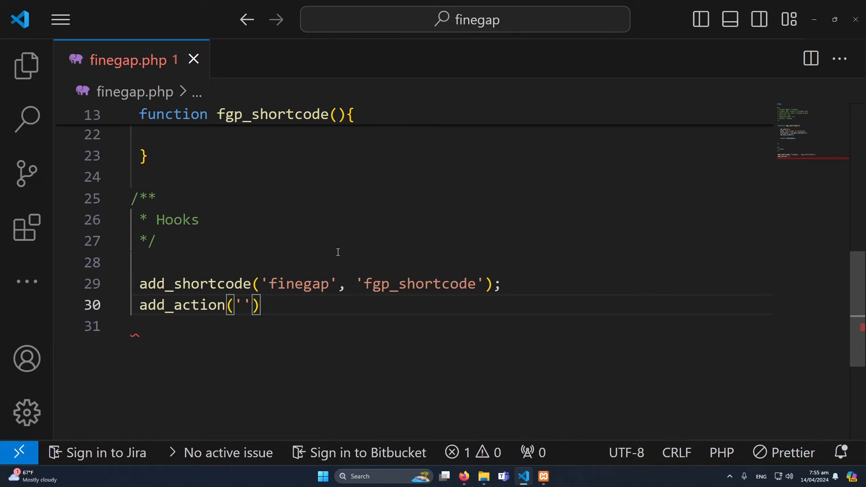
type("wp_enqueue_")
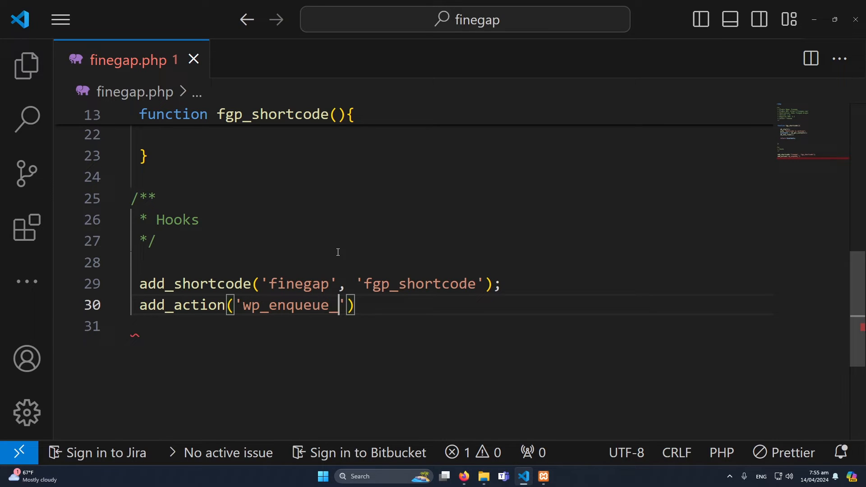
type("scripts',")
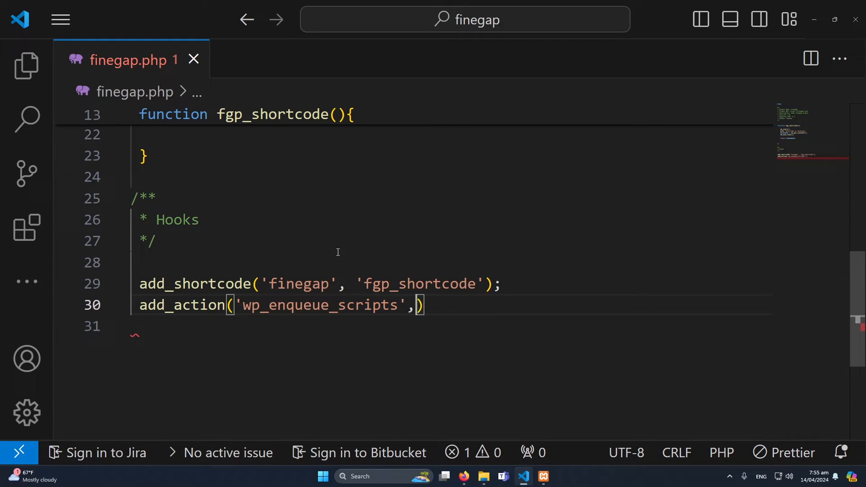
type("'f'")
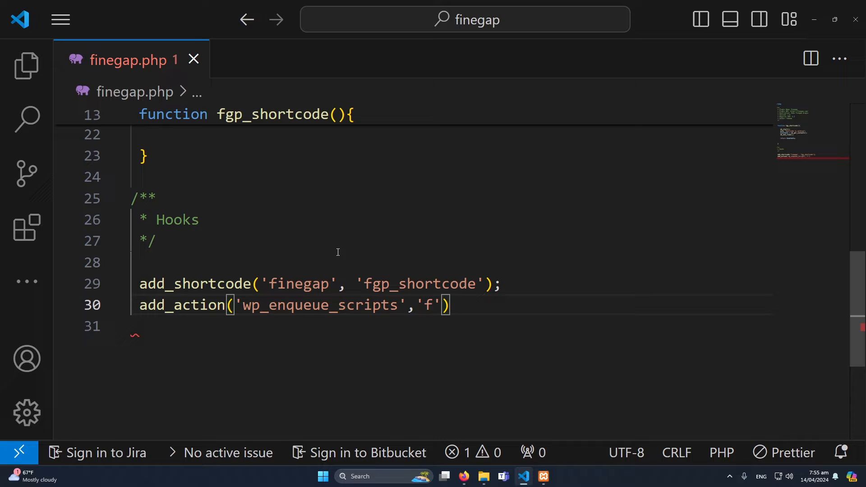
type("gp_enqueue_ja")
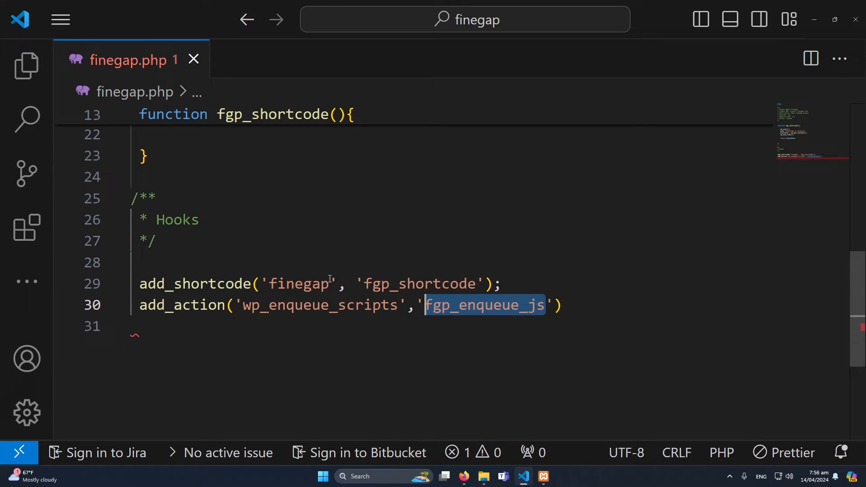
scroll("up", 3)
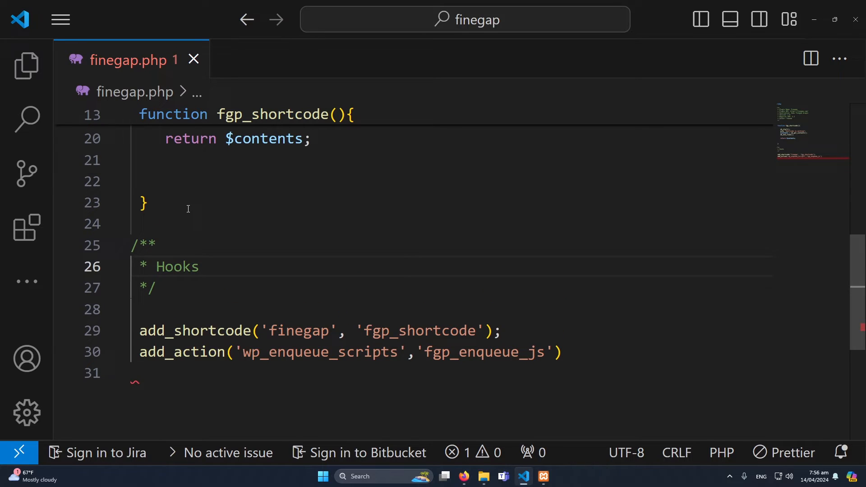
- Define function fgp_enqueue_js calling wp_enqueue_script with the 'myCustomjs' handle
type("function fgp_enqueue_js()")
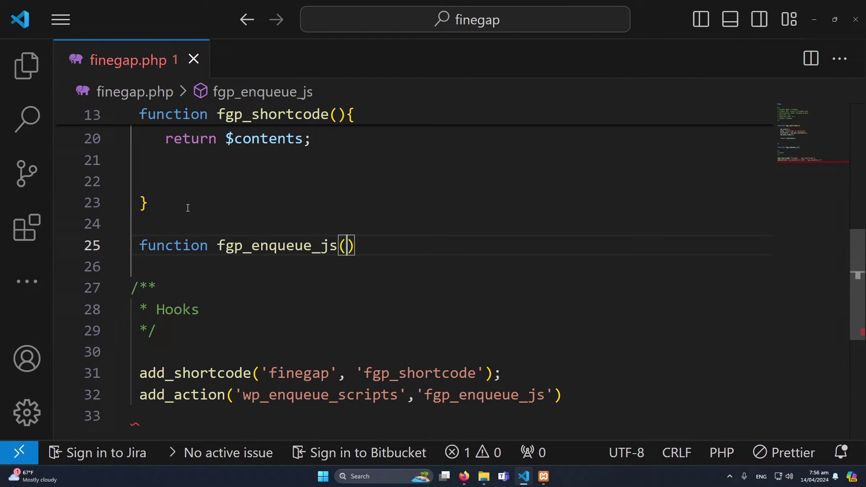
type("{")
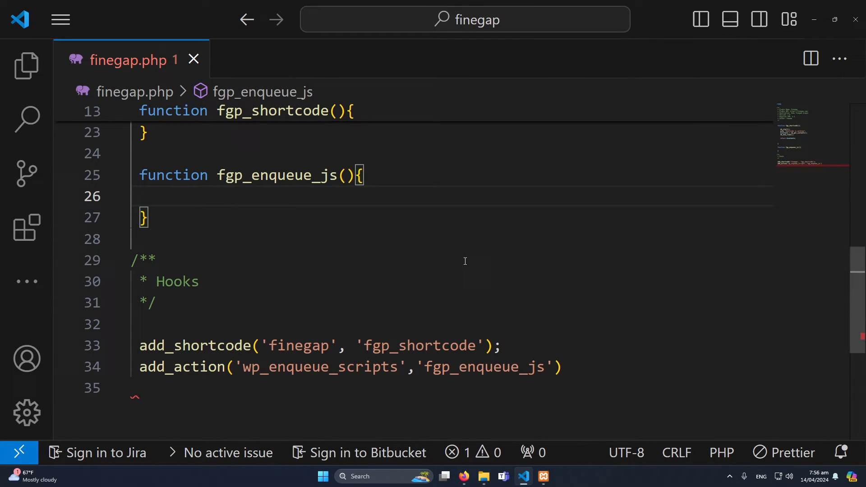
mouse_move(348, 241)
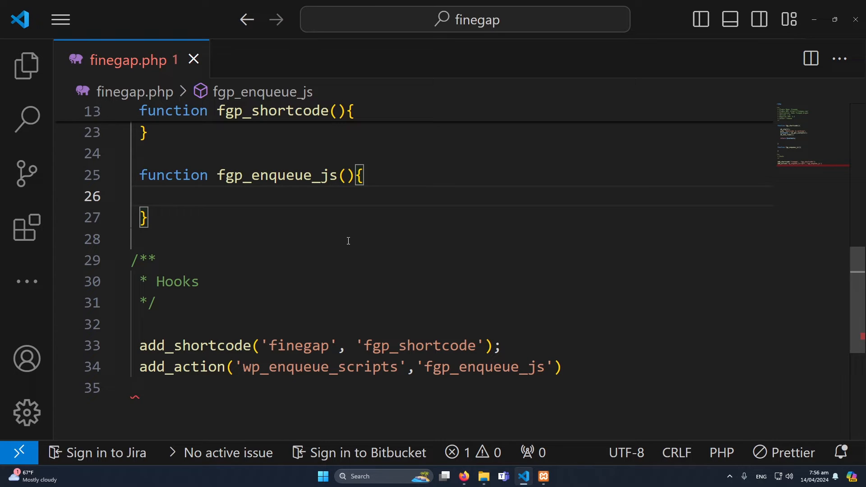
type("wp_")
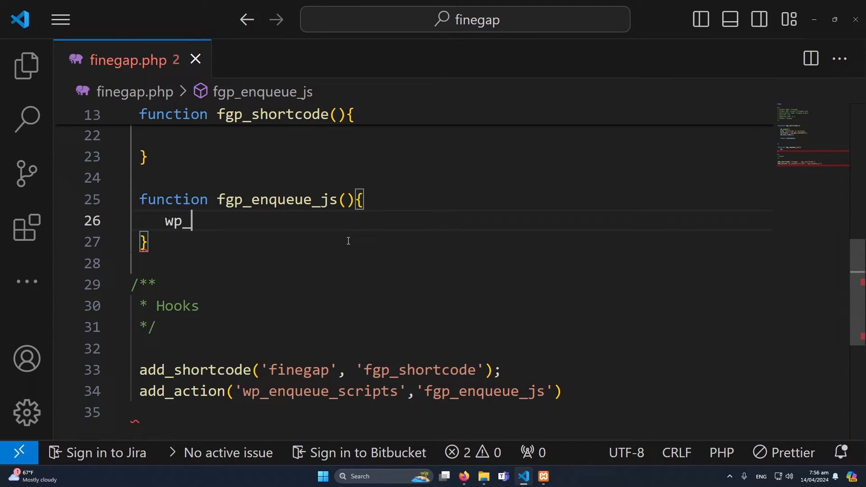
type("enqueue_script(")
type("'")
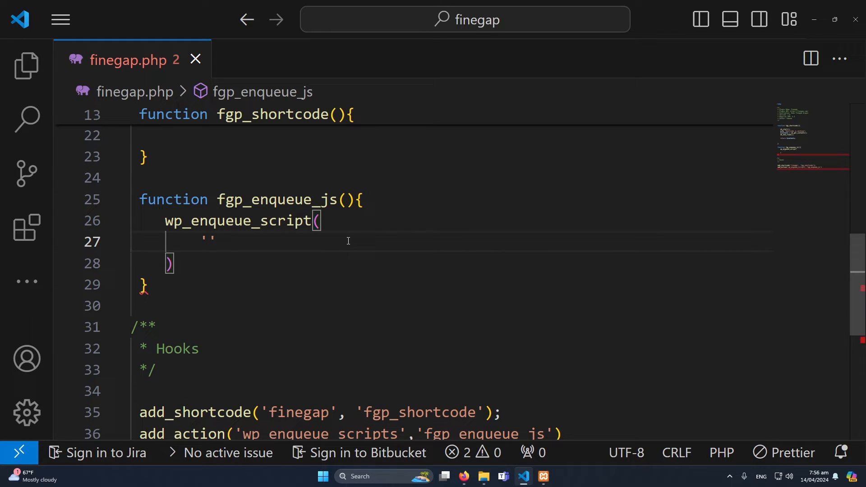
type("myCustom")
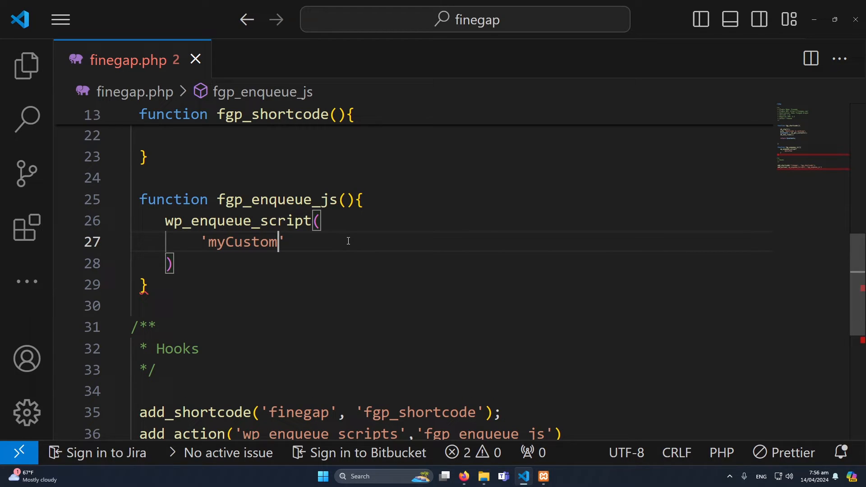
type("js")
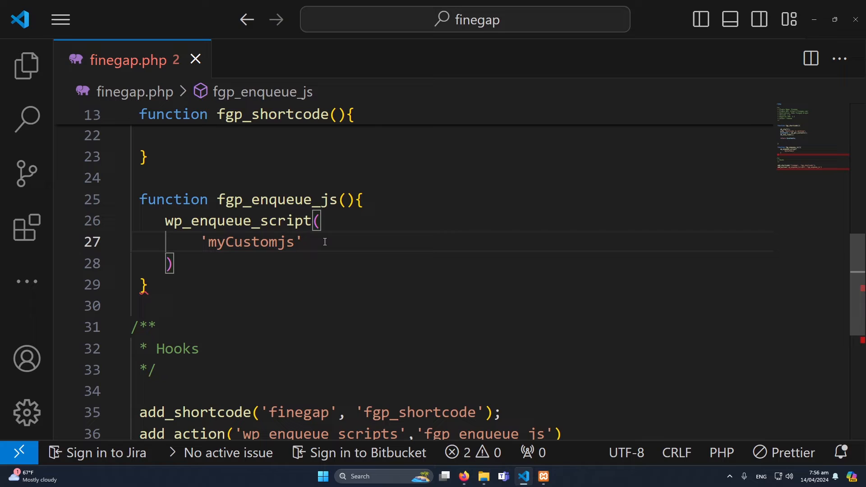
- Give the script plugins_url('/myCustom.js') as its source argument
type(",")
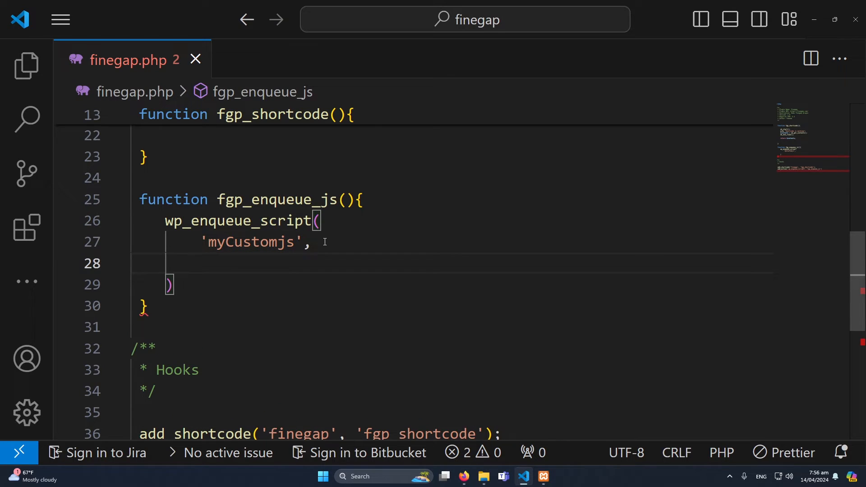
type("p")
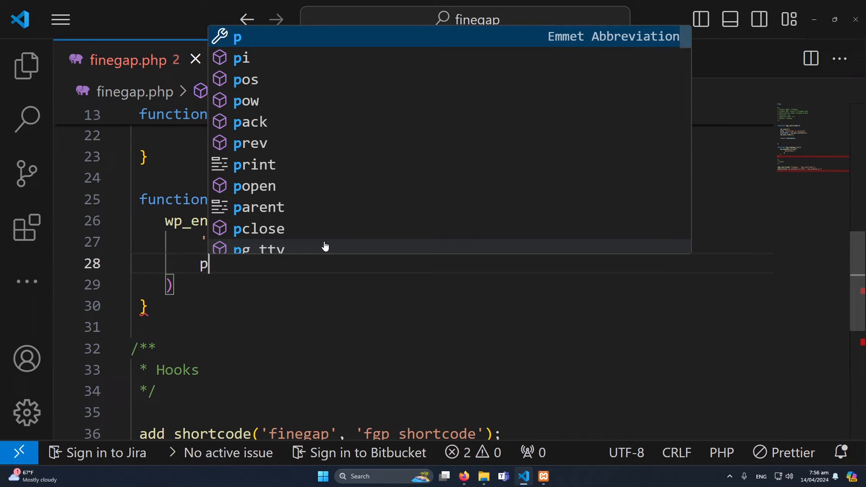
type("lugins_")
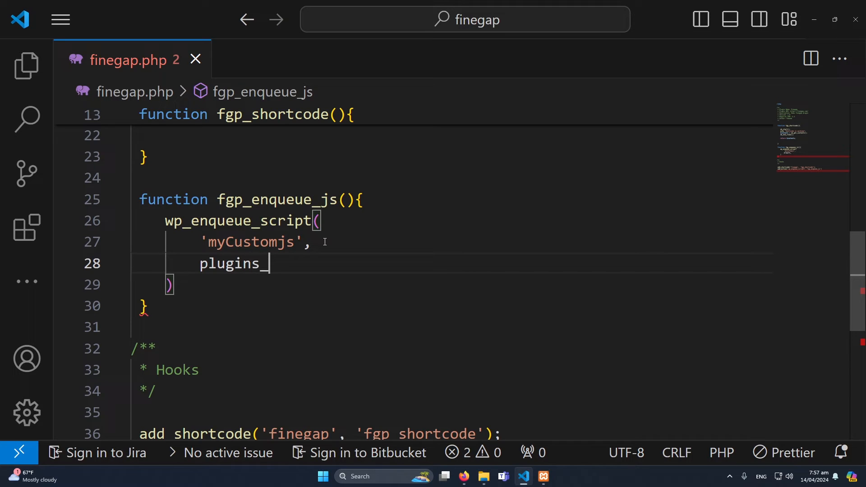
type("url('/')")
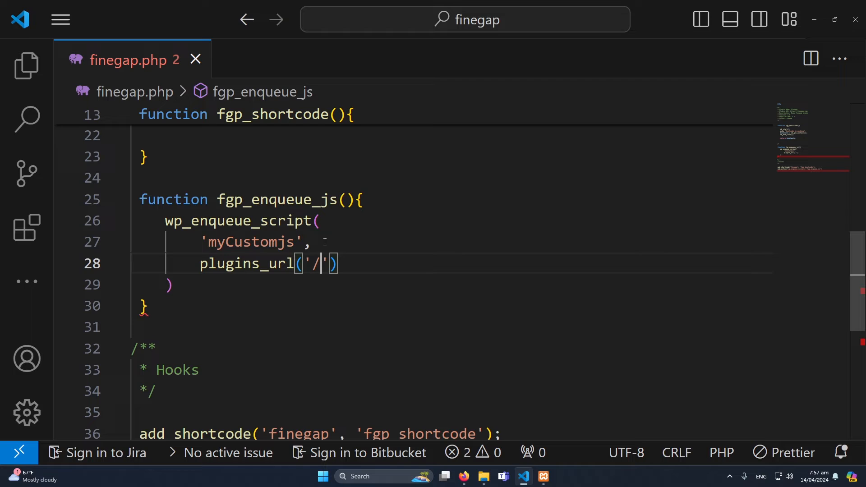
type("myCustom")
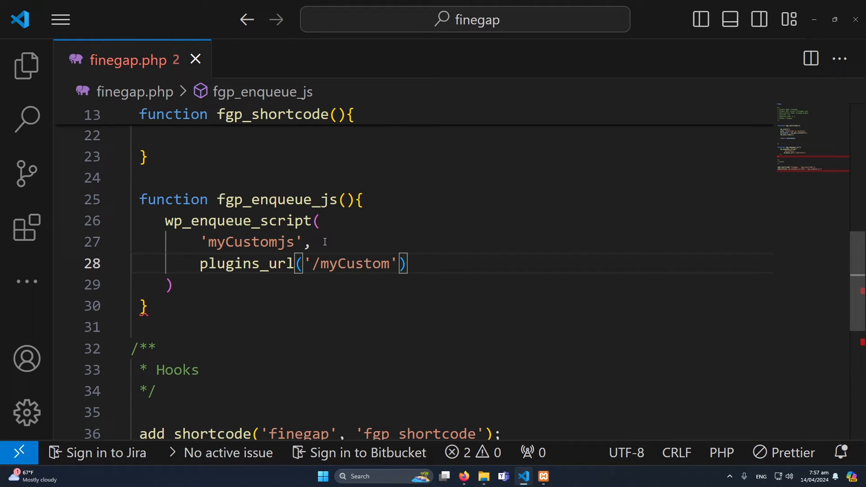
type(".js")
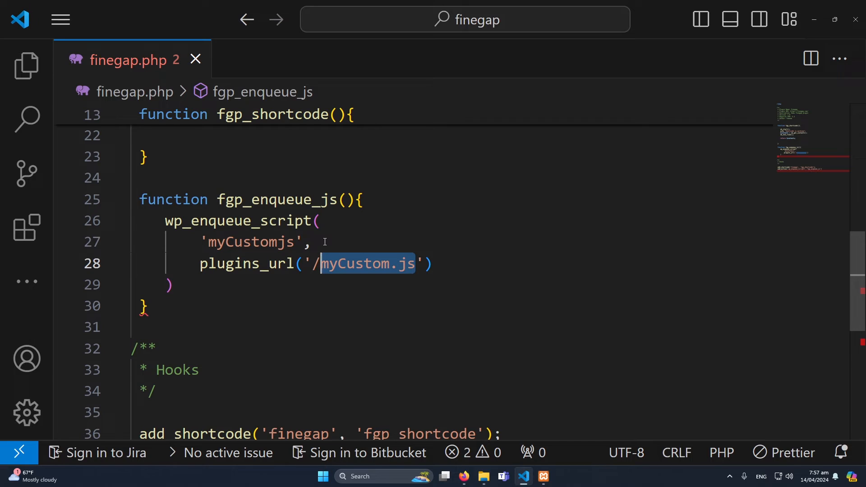
- Create myCustom.js containing console.log("Finegap JavaScript is working"); and return to finegap.php
left_click(26, 66)
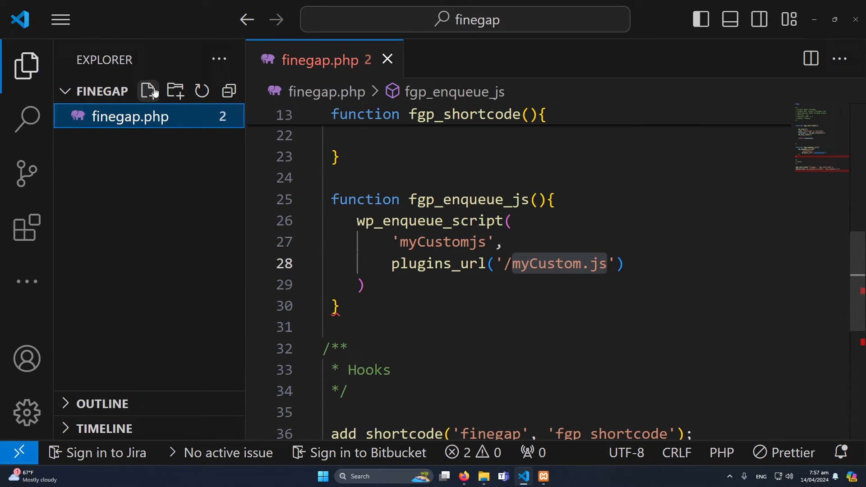
left_click(147, 91)
type("console")
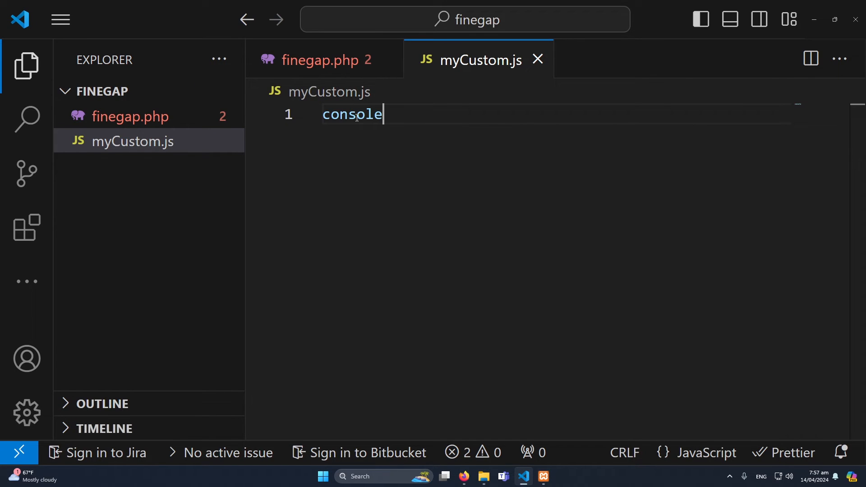
type(".l")
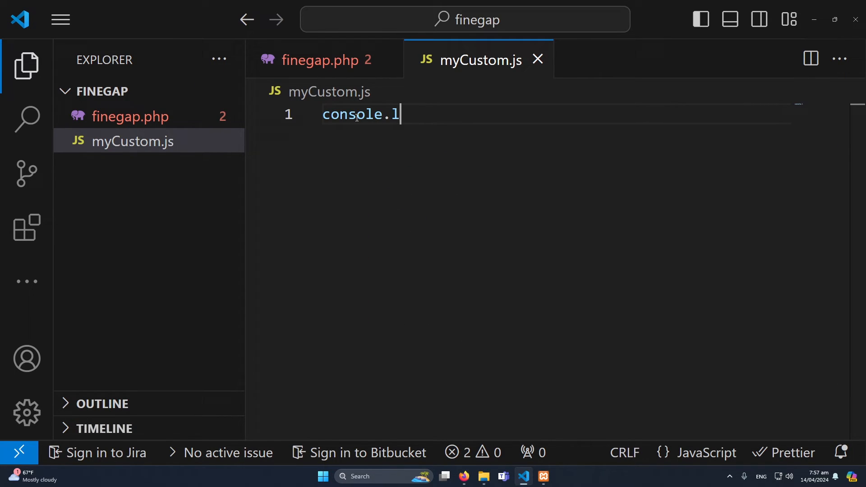
type("og(\"Fine\")")
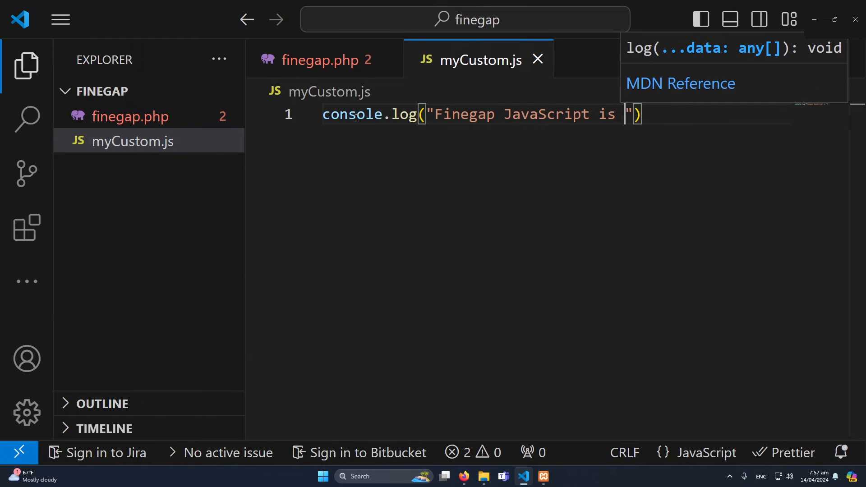
type("working\");")
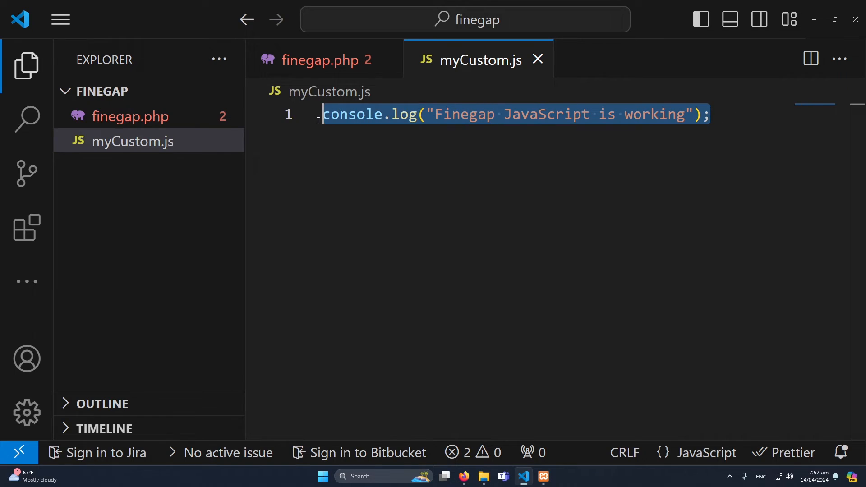
left_click(325, 60)
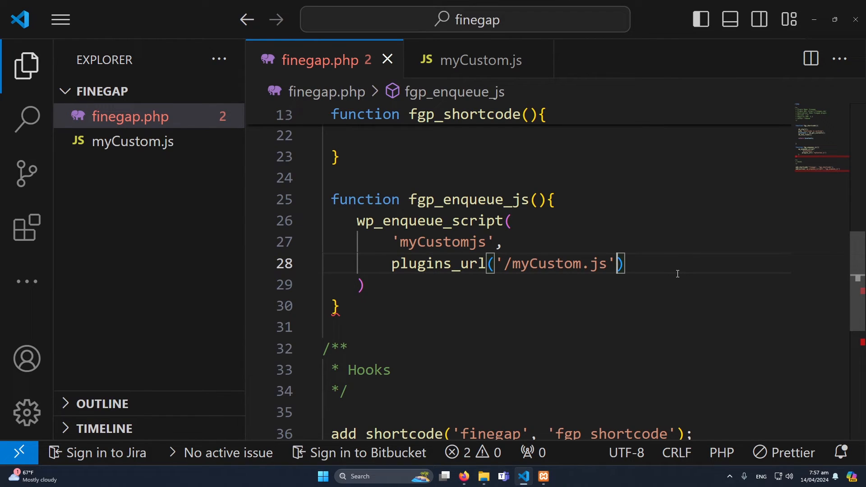
- Add __FILE__, array('jquery'), version '1.0' and true to the wp_enqueue_script call
type(",__FILE__")
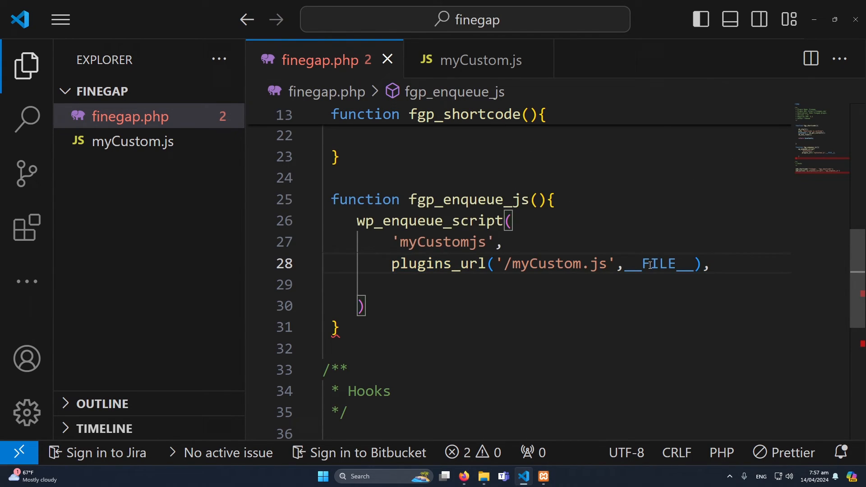
type("array('jquery'),")
type("'1.")
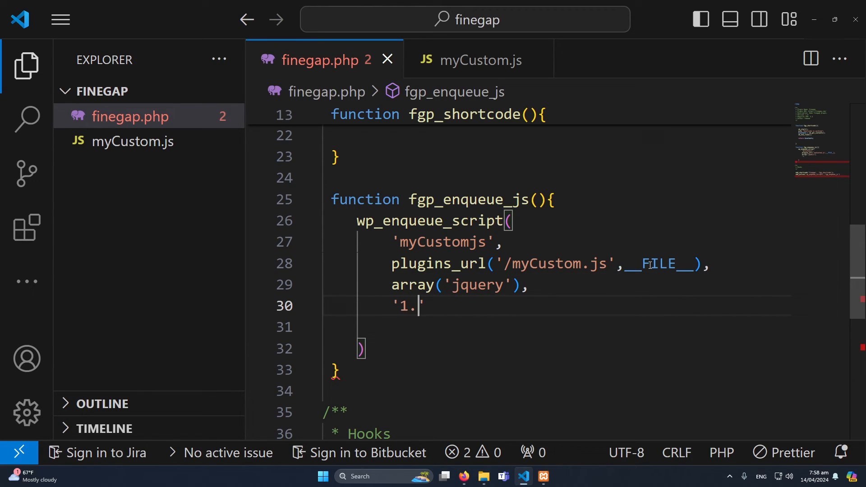
type("0")
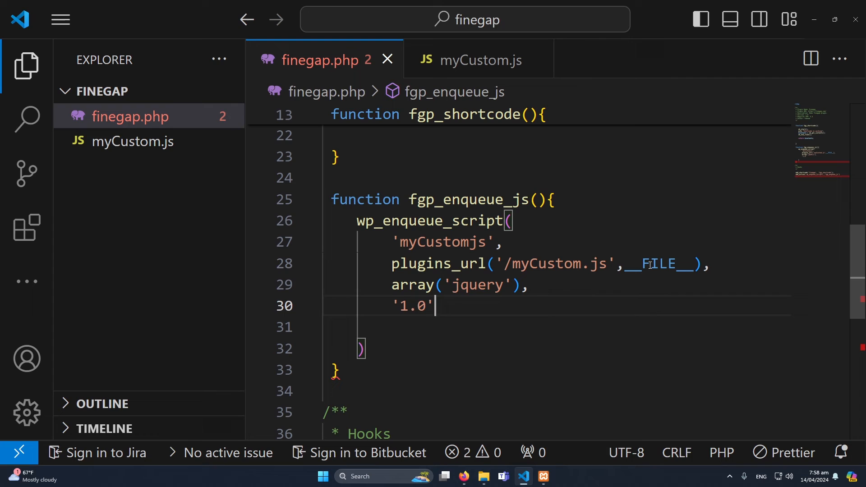
double_click(412, 306)
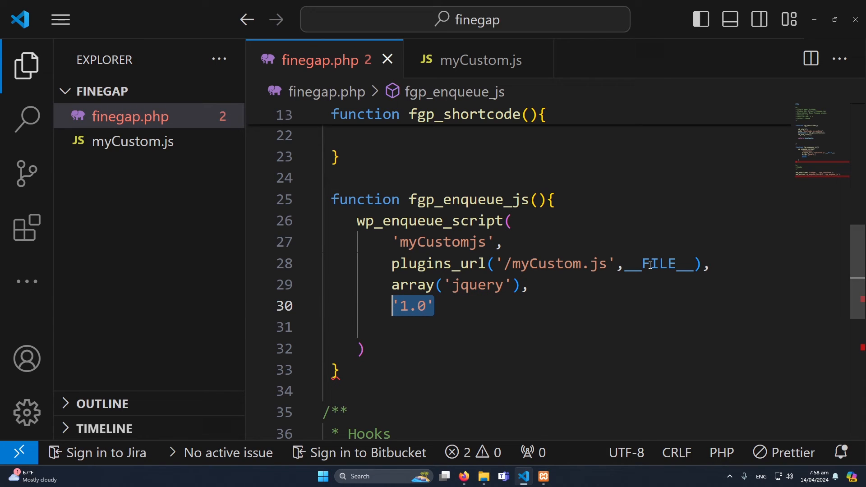
type(",")
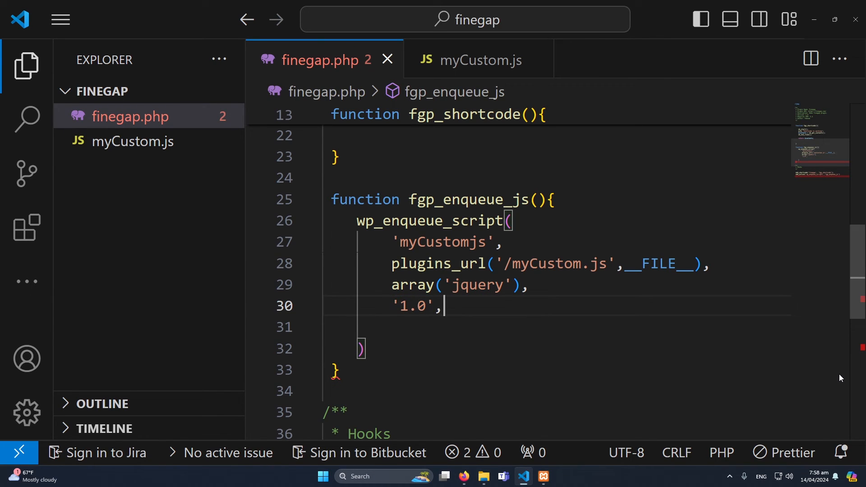
type("true")
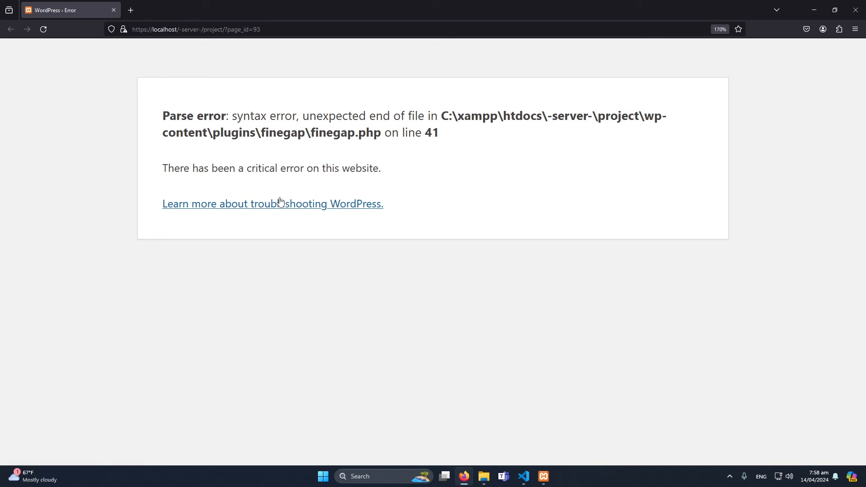
- Reload the page in Firefox and confirm the console logs 'Finegap JavaScript is working'
left_click(523, 477)
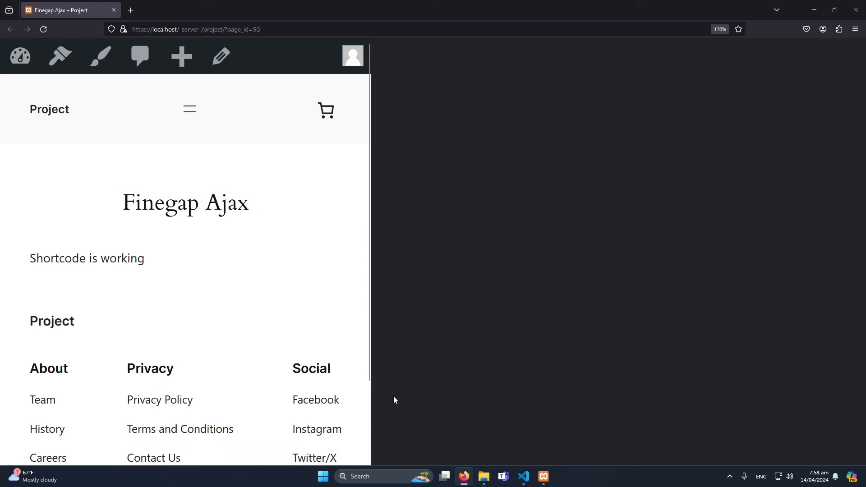
key("F12")
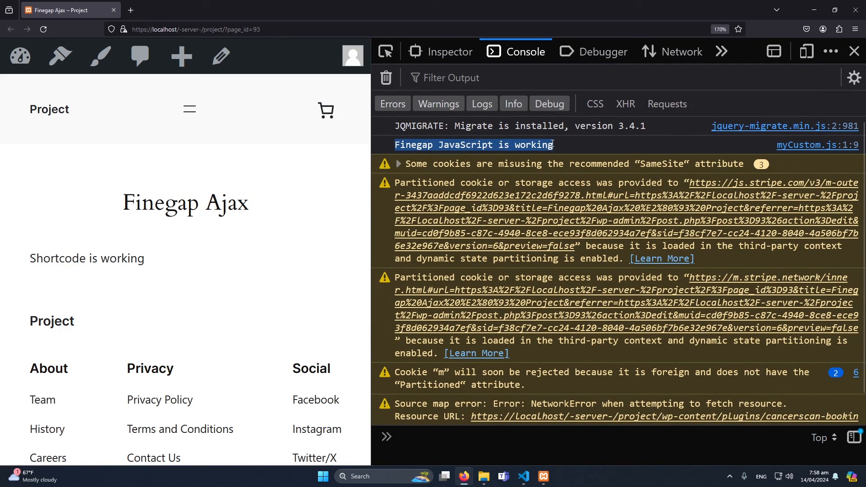
left_click(524, 476)
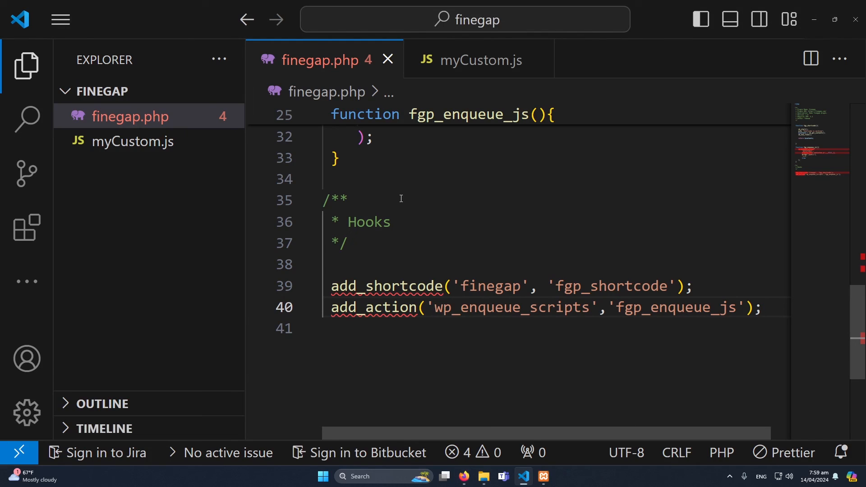